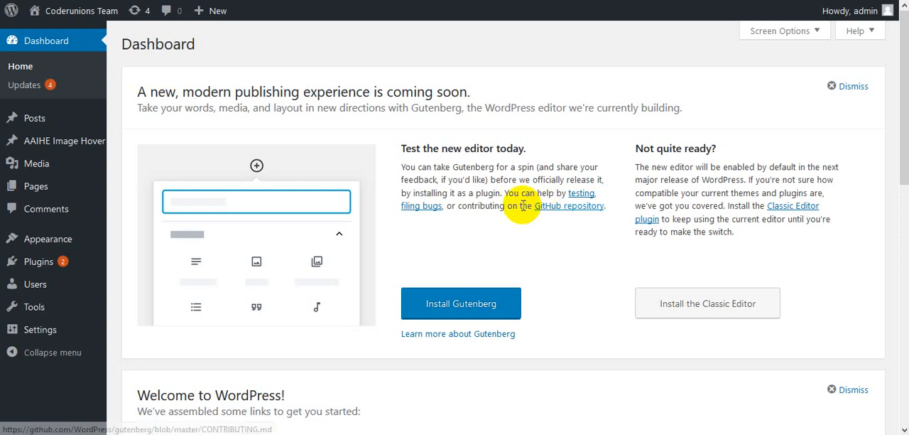
pyautogui.moveTo(466, 211)
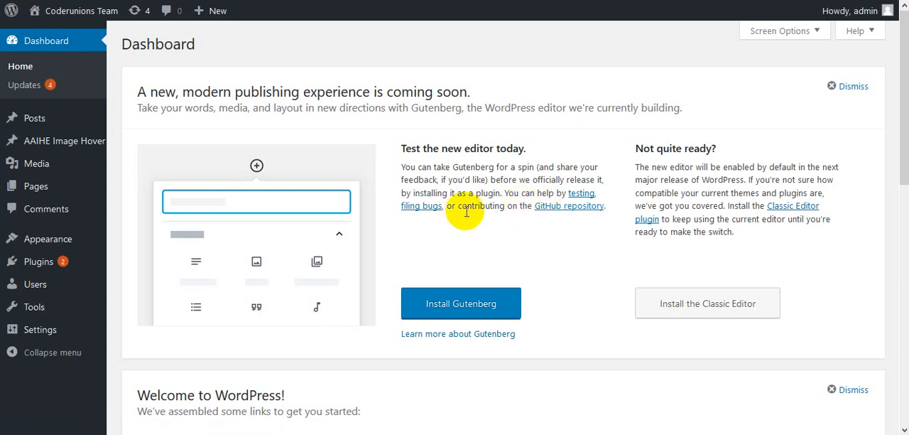
pyautogui.moveTo(471, 206)
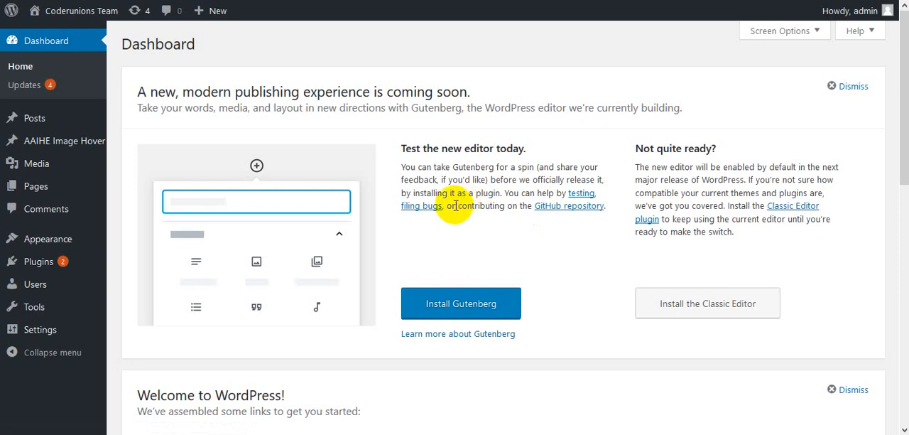
pyautogui.moveTo(64, 141)
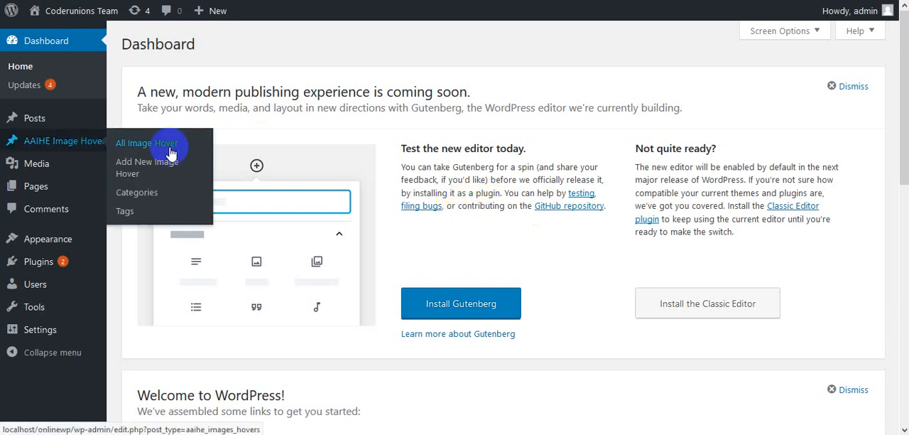
pyautogui.moveTo(147, 167)
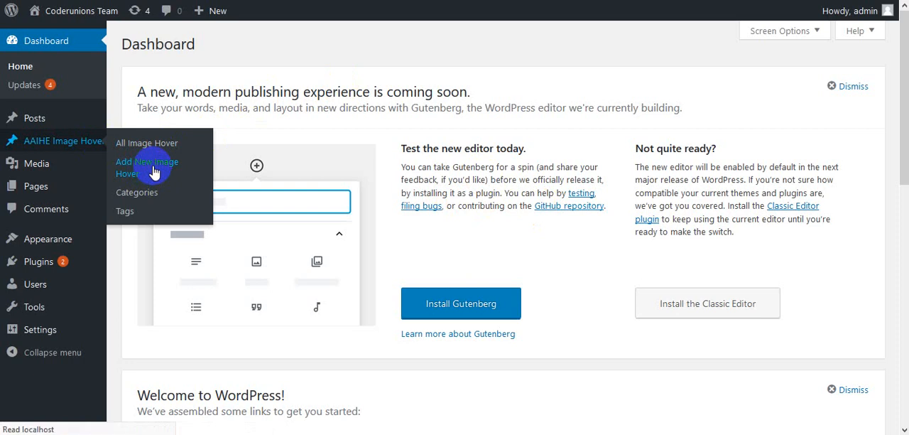
# Step: Create image hover 'Hover 1' with a first hover item using photo 4.jpg
pyautogui.click(147, 167)
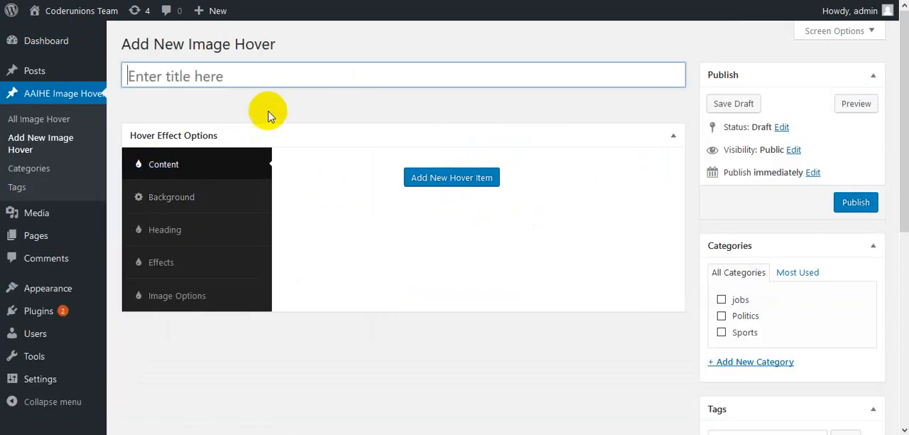
pyautogui.write('H')
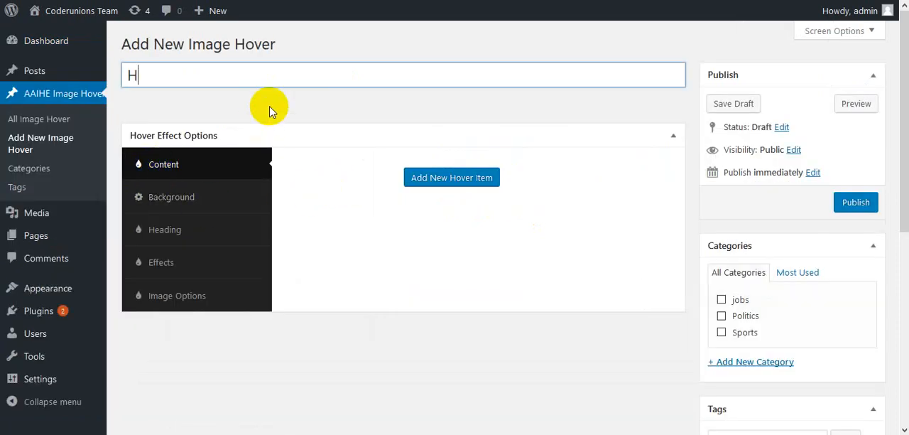
pyautogui.write('over 1')
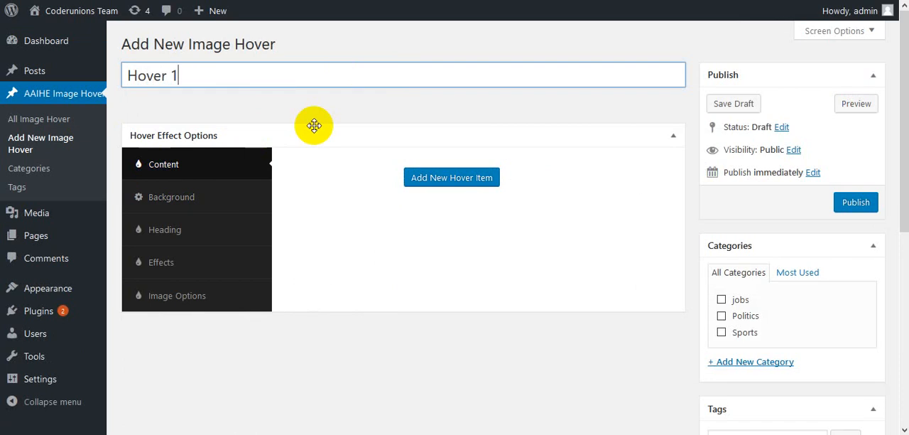
pyautogui.click(451, 177)
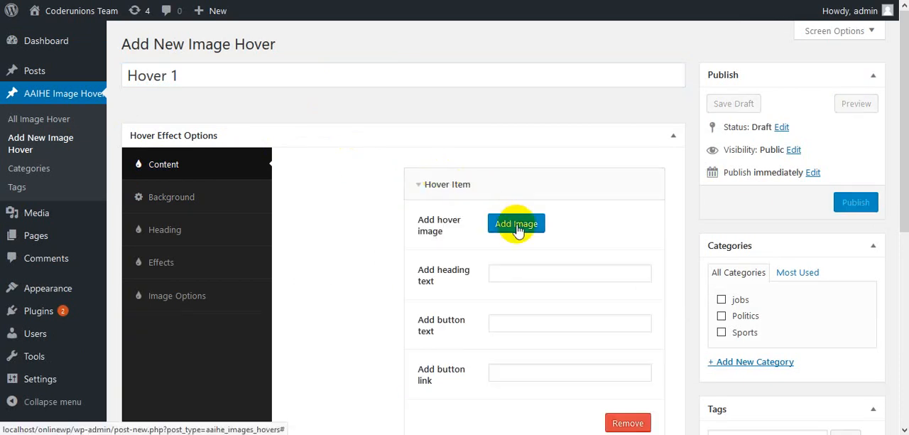
pyautogui.click(516, 223)
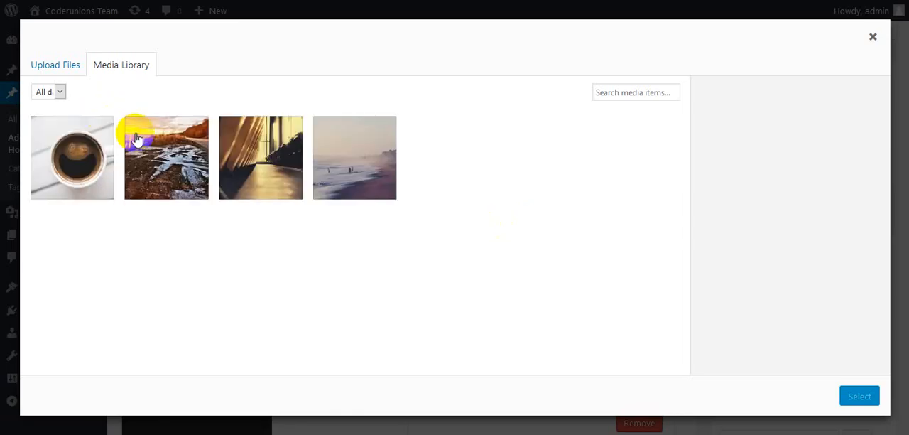
pyautogui.click(166, 157)
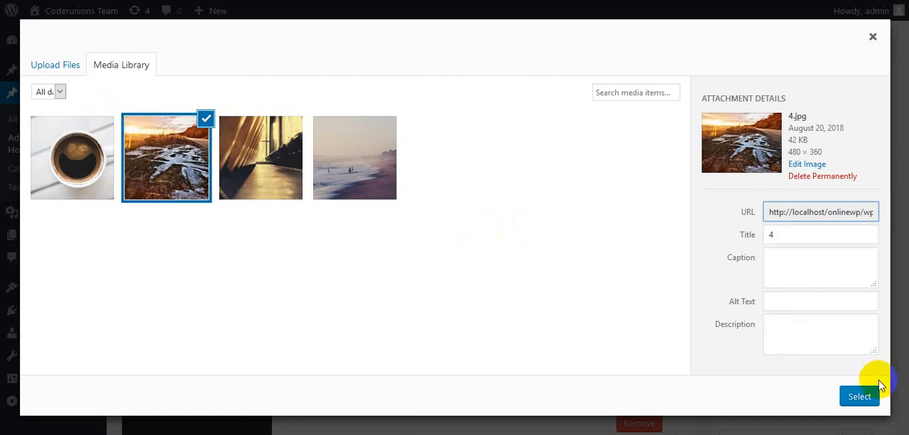
pyautogui.click(859, 396)
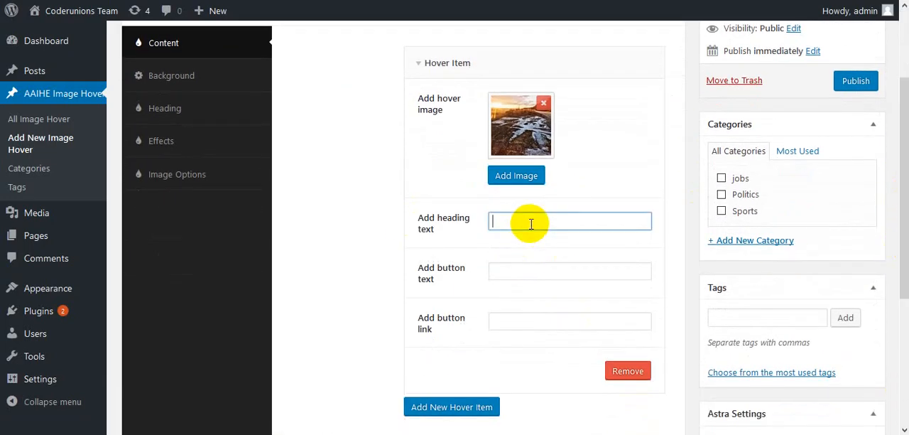
pyautogui.moveTo(493, 226)
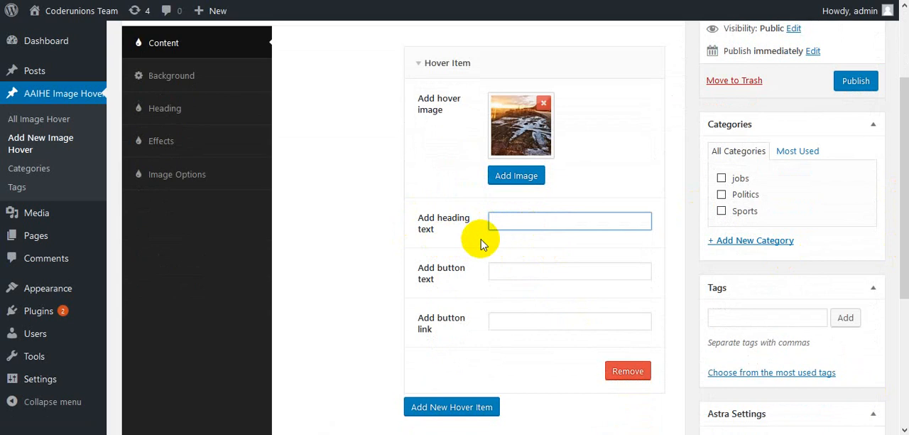
pyautogui.write('Heading')
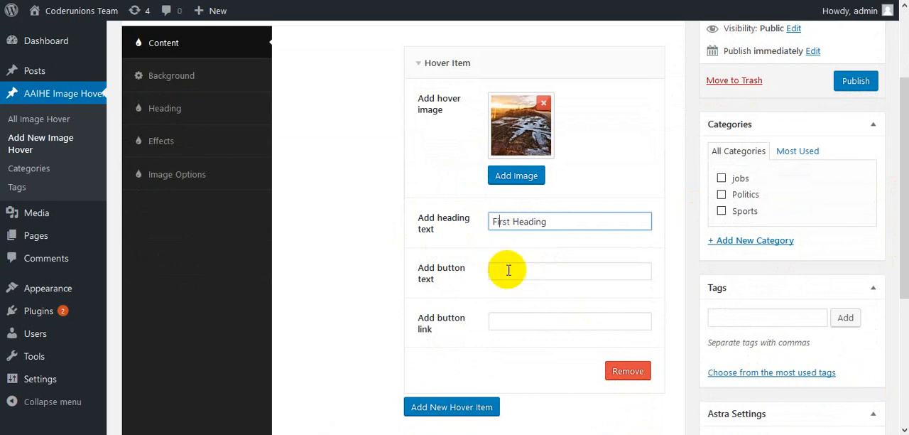
pyautogui.click(569, 271)
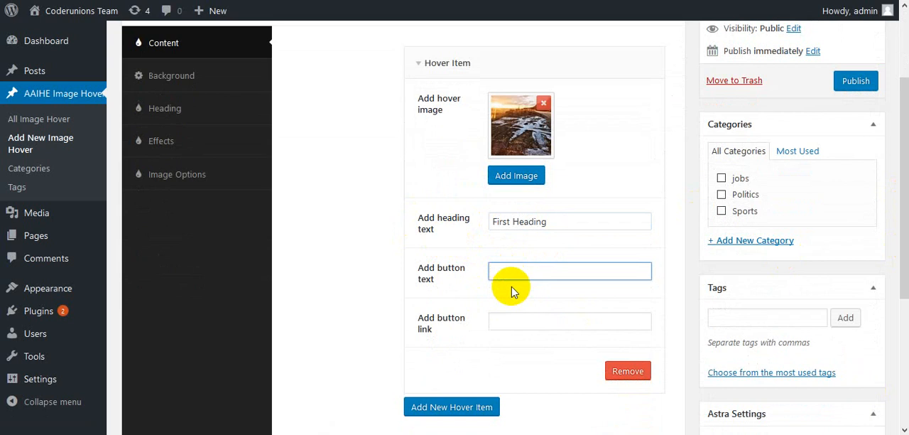
pyautogui.write('Read more')
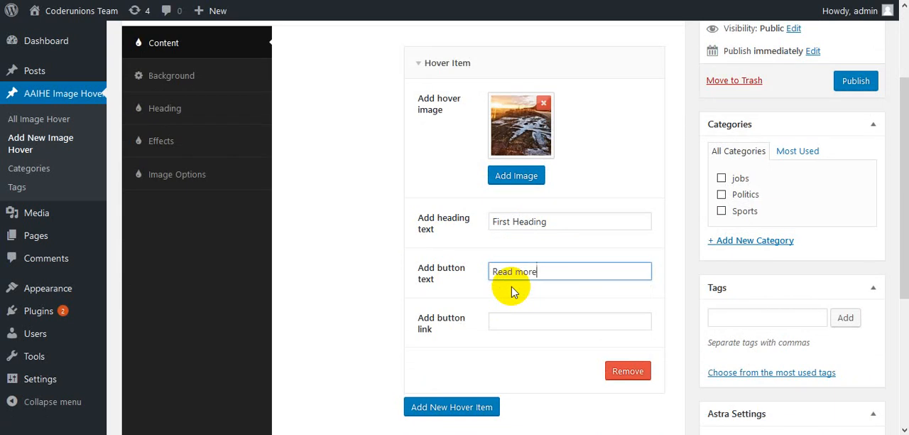
pyautogui.moveTo(483, 321)
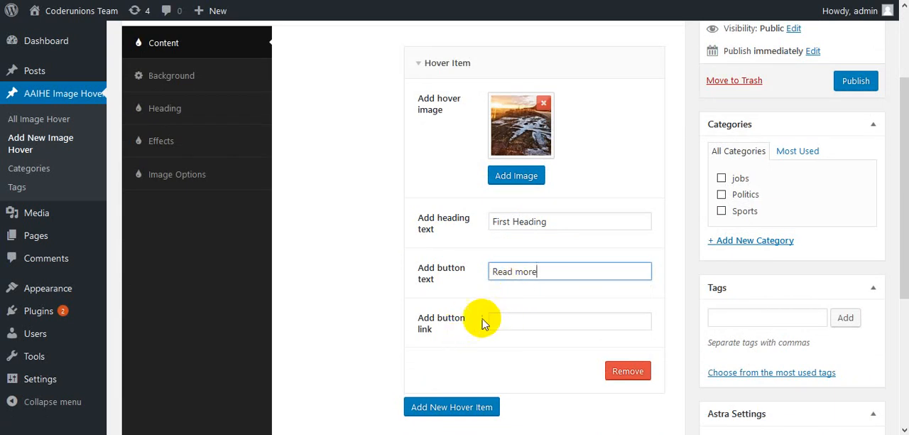
pyautogui.write('https://')
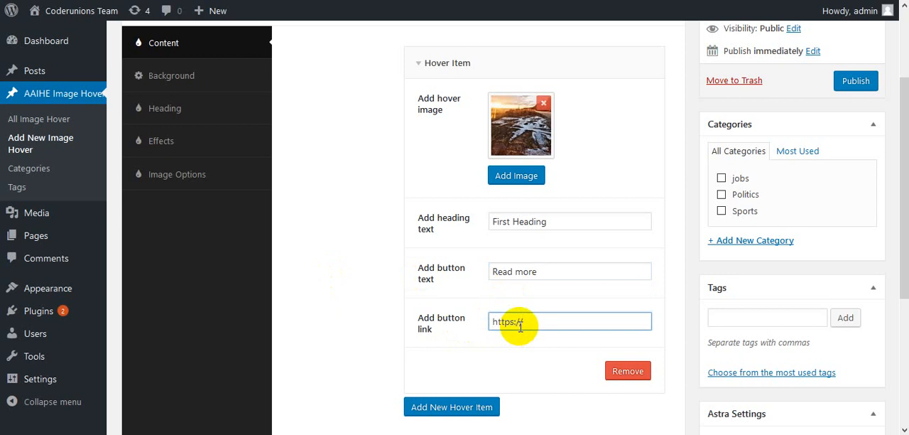
pyautogui.write('coderunions')
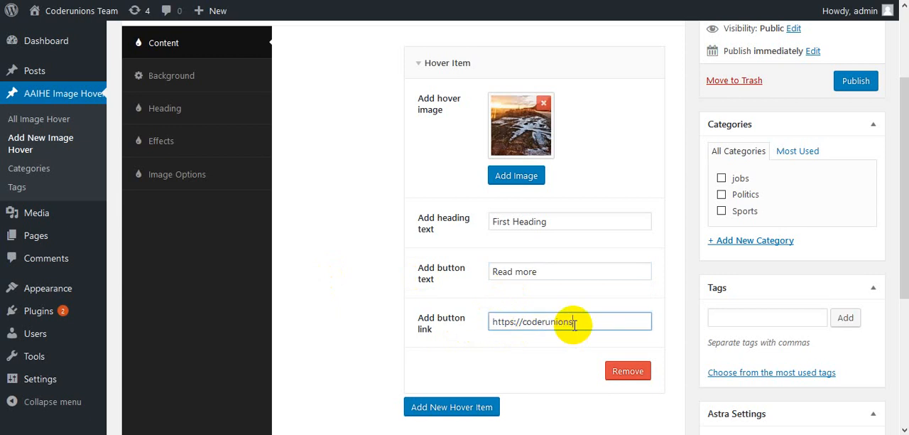
pyautogui.write('.net')
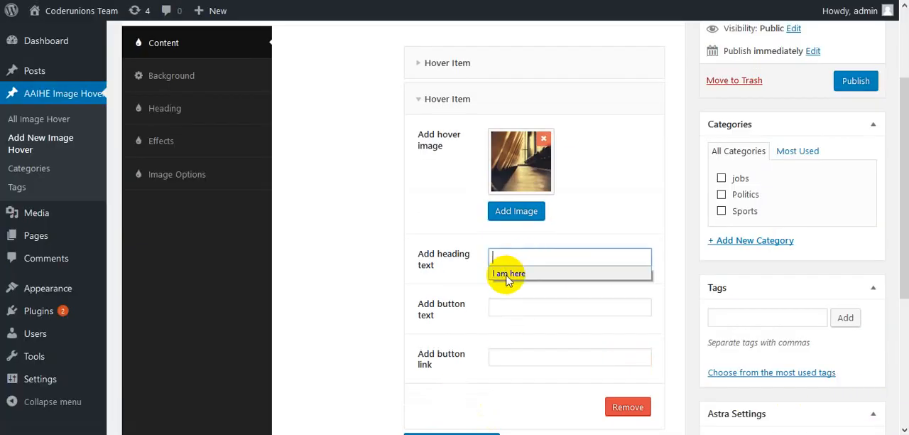
pyautogui.click(570, 306)
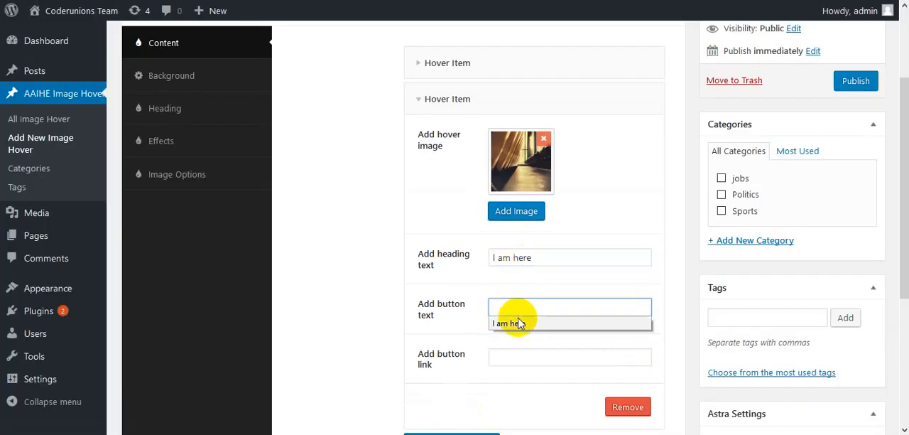
pyautogui.write('ream more')
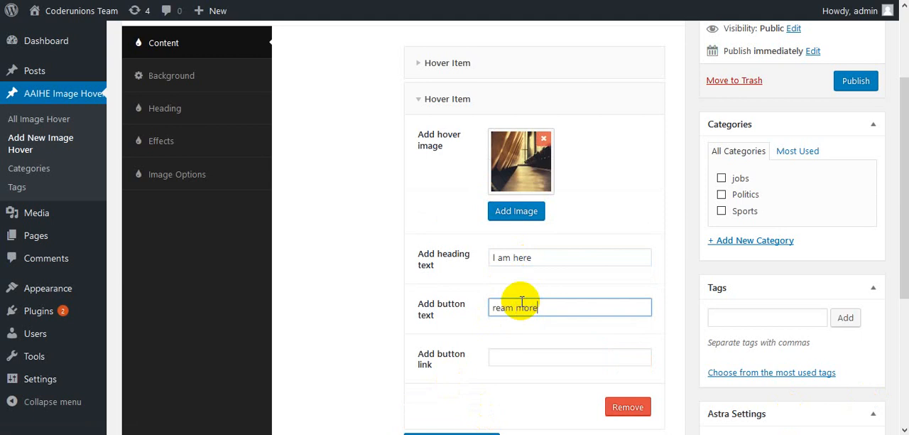
pyautogui.doubleClick(502, 307)
pyautogui.write('Read')
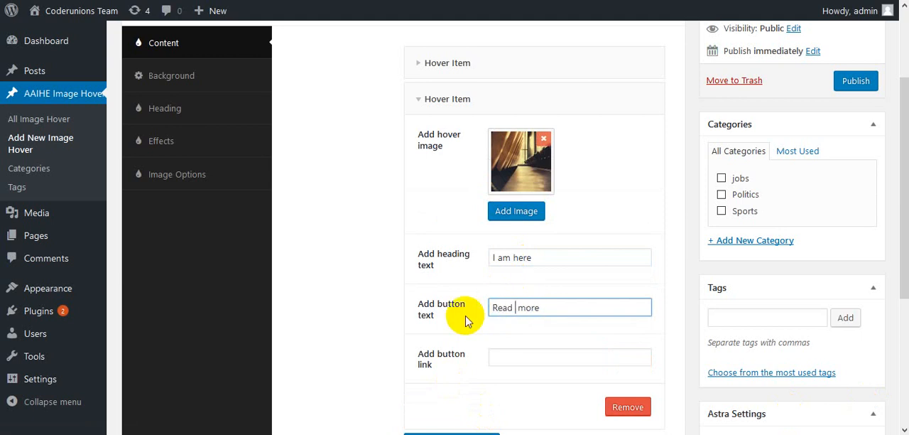
pyautogui.write('https://coderunions.net')
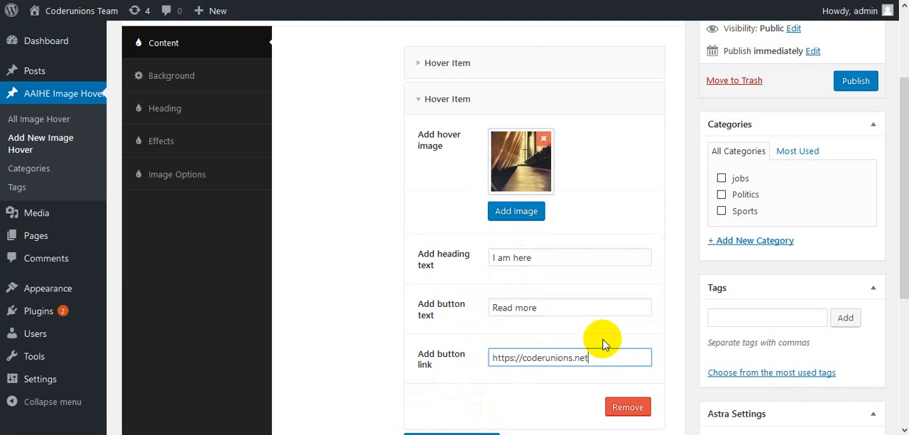
pyautogui.scroll(-3)
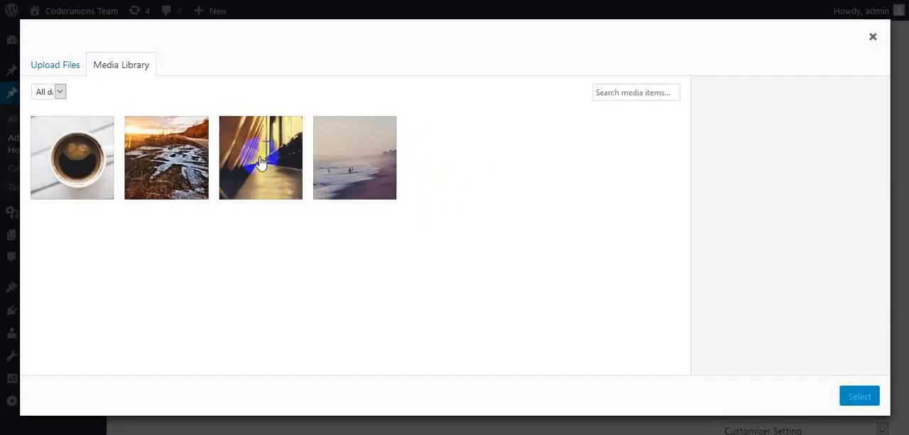
pyautogui.click(859, 395)
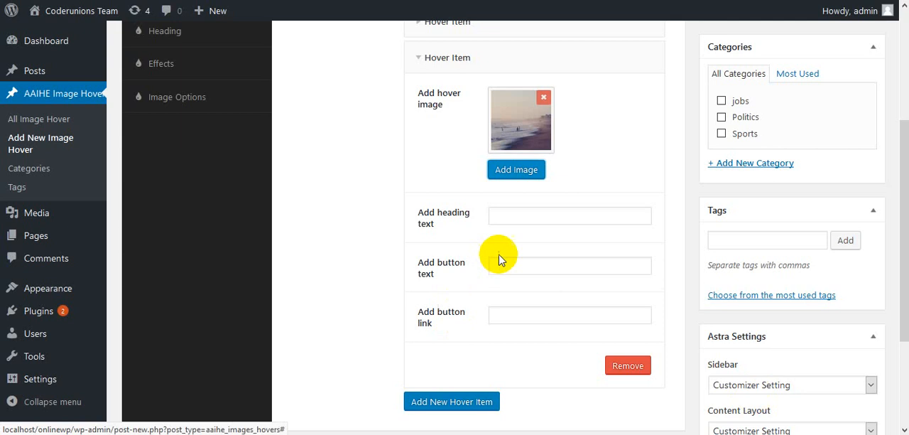
pyautogui.click(569, 216)
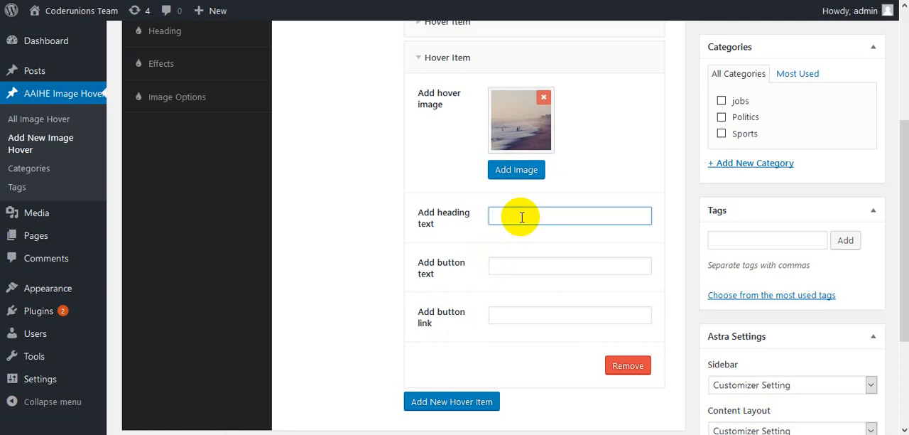
pyautogui.write('My first')
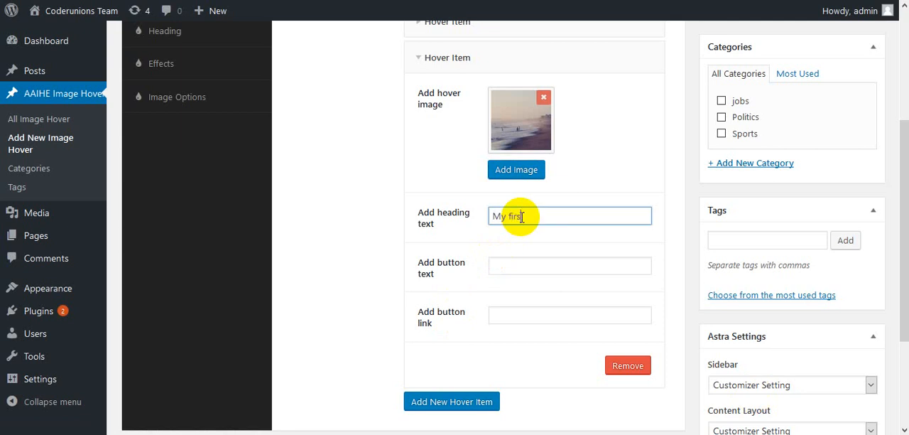
pyautogui.write('work')
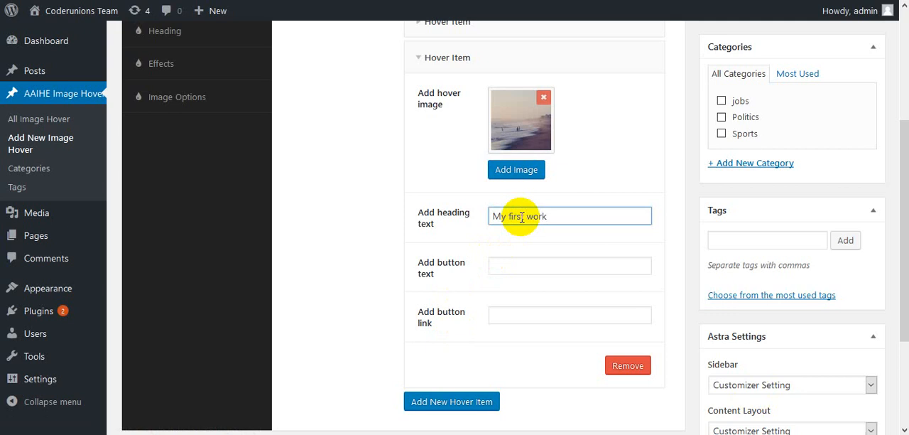
pyautogui.click(568, 266)
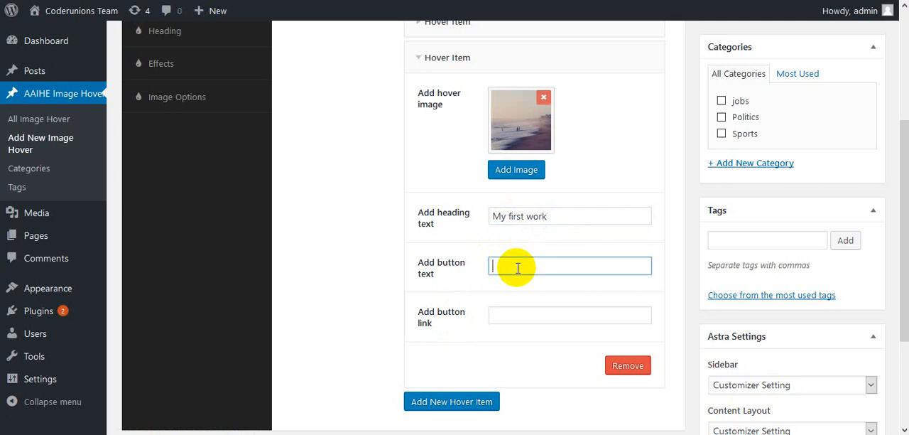
pyautogui.write('e')
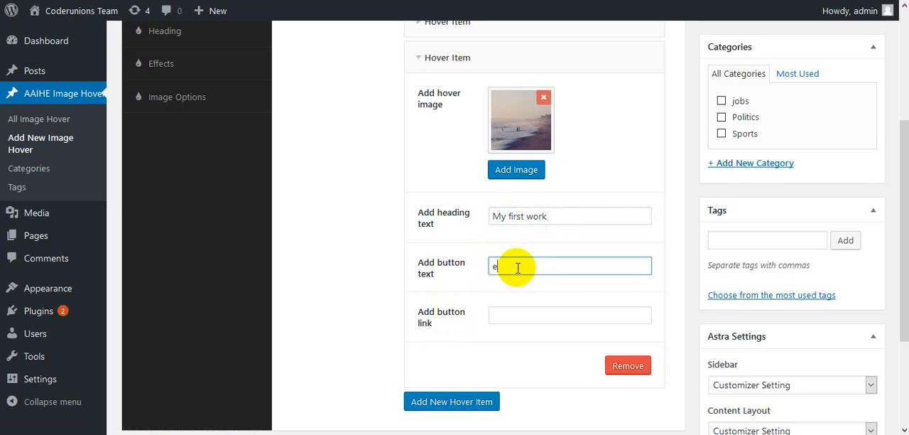
pyautogui.write('read more')
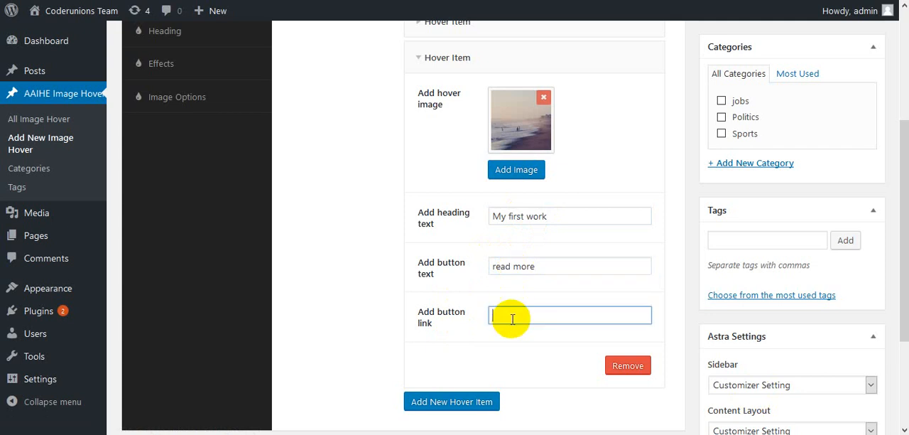
pyautogui.write('https://coderunions.net')
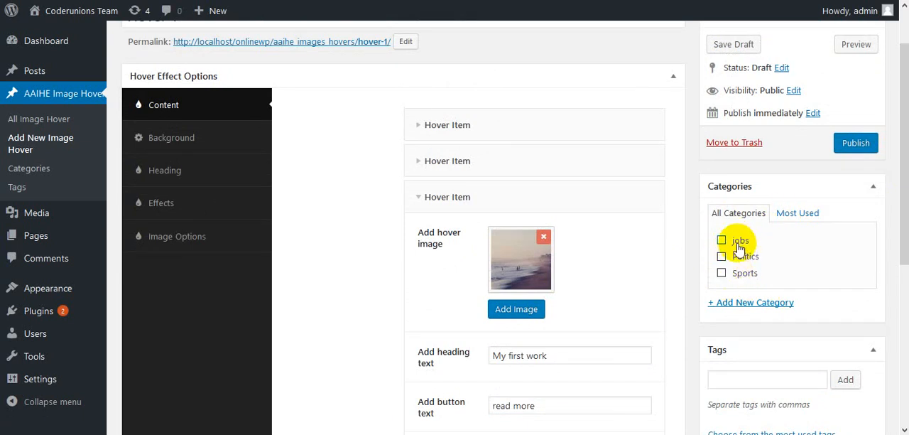
# Step: File the image hover under the jobs category and choose the bubba hover effect
pyautogui.click(722, 239)
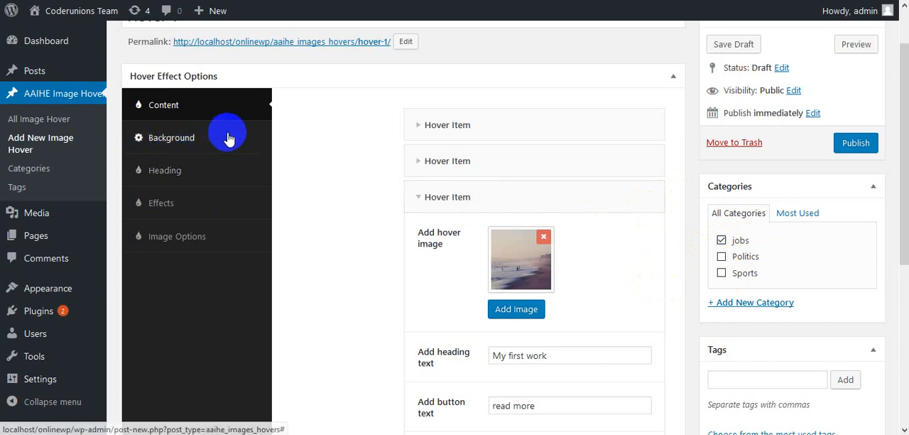
pyautogui.click(171, 137)
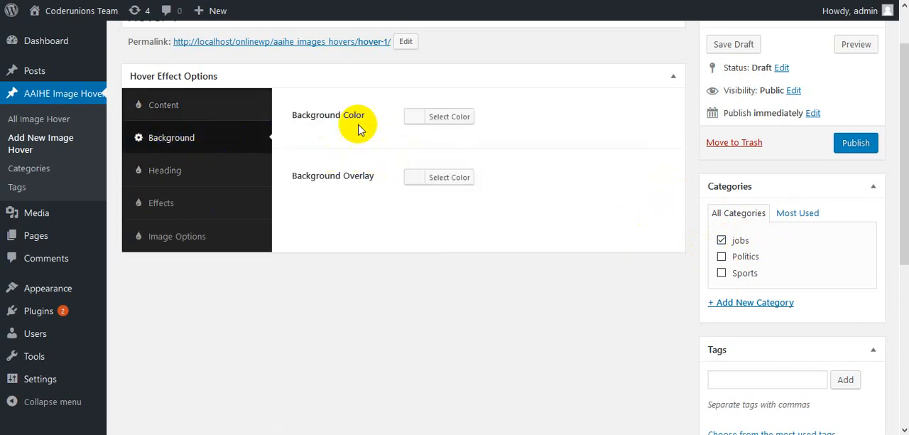
pyautogui.moveTo(224, 195)
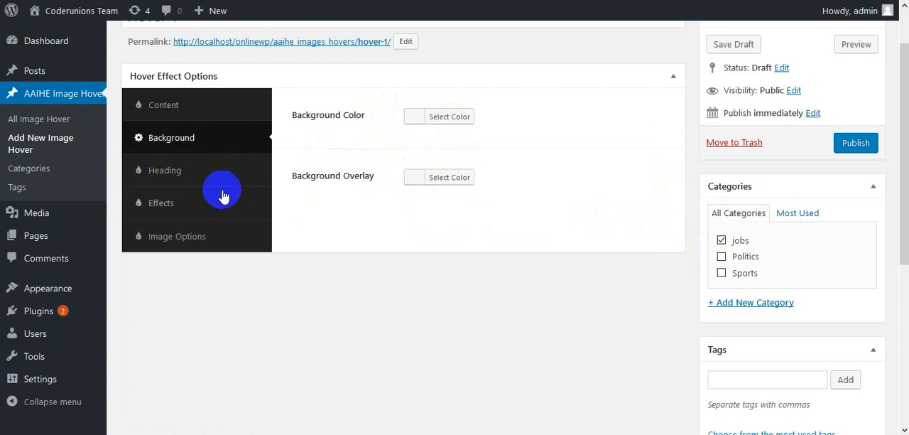
pyautogui.click(165, 170)
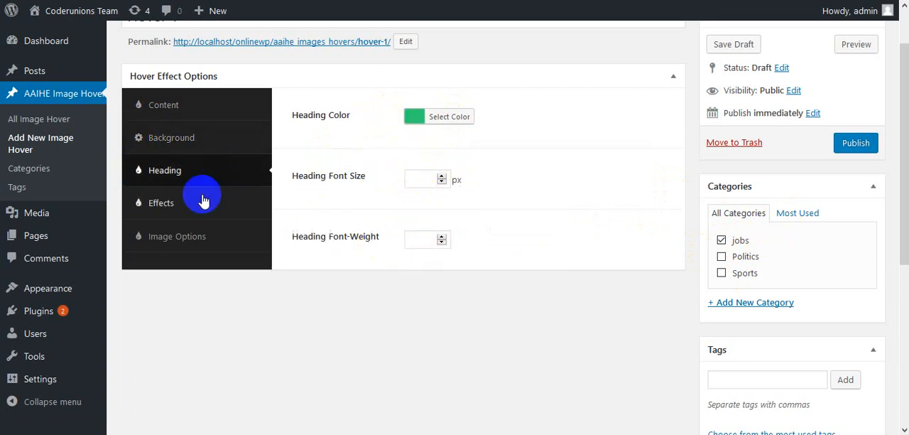
pyautogui.click(160, 202)
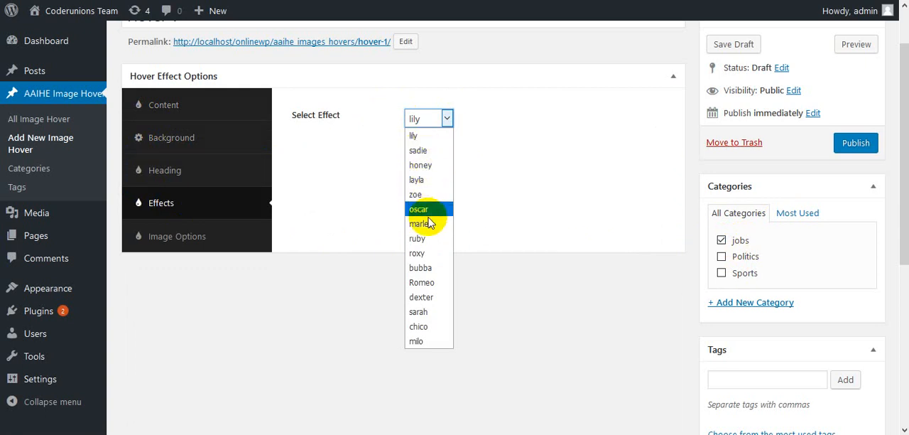
pyautogui.click(420, 268)
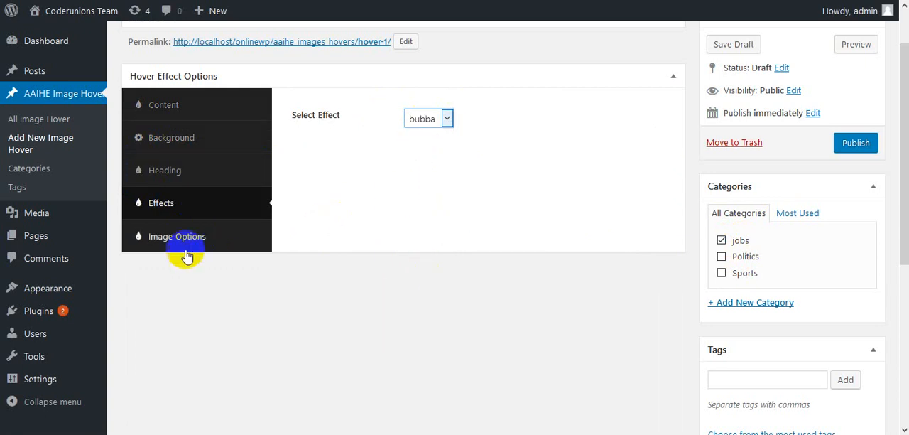
pyautogui.click(177, 236)
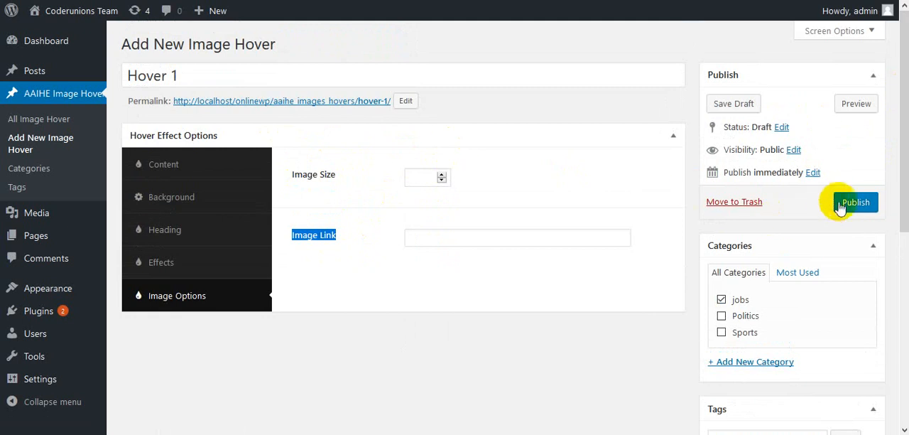
# Step: Publish the 'Hover 1' image hover and start a new blank page
pyautogui.click(854, 201)
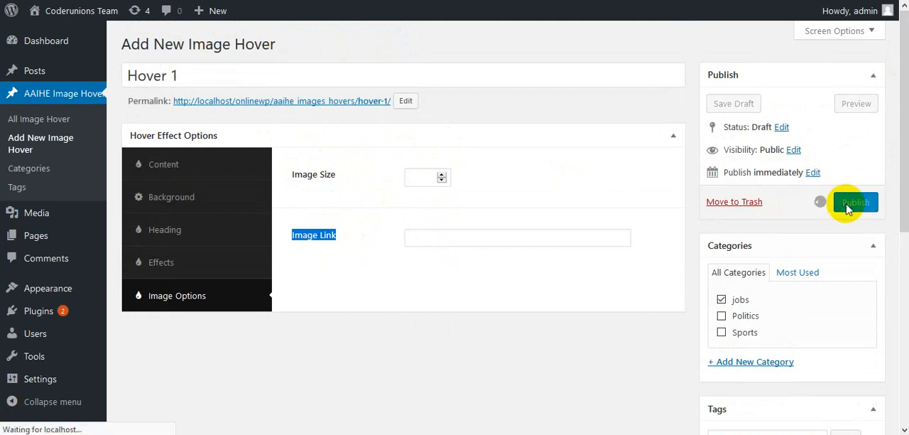
pyautogui.click(856, 202)
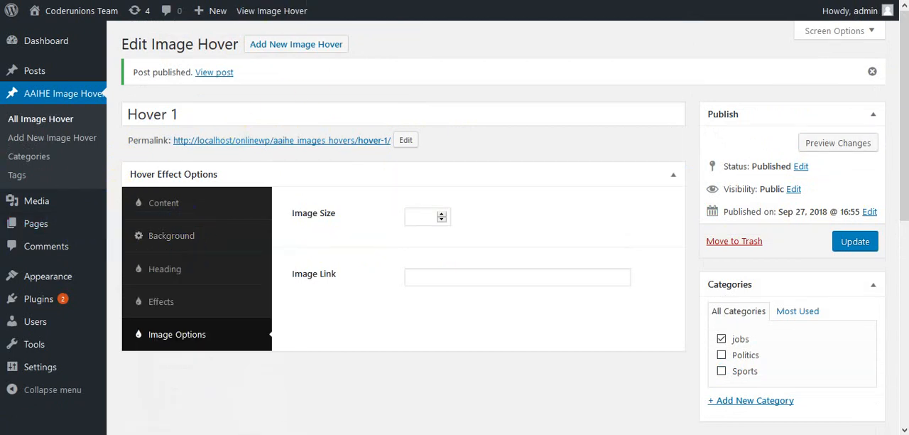
pyautogui.click(27, 183)
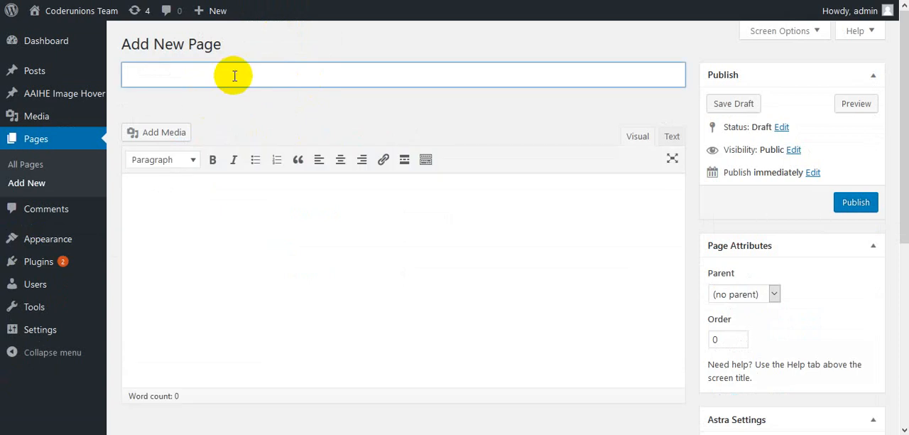
# Step: Publish page 'Hover test' containing the [aaihe] shortcode and view it
pyautogui.write('Hover test')
pyautogui.click(404, 280)
pyautogui.write('[aai')
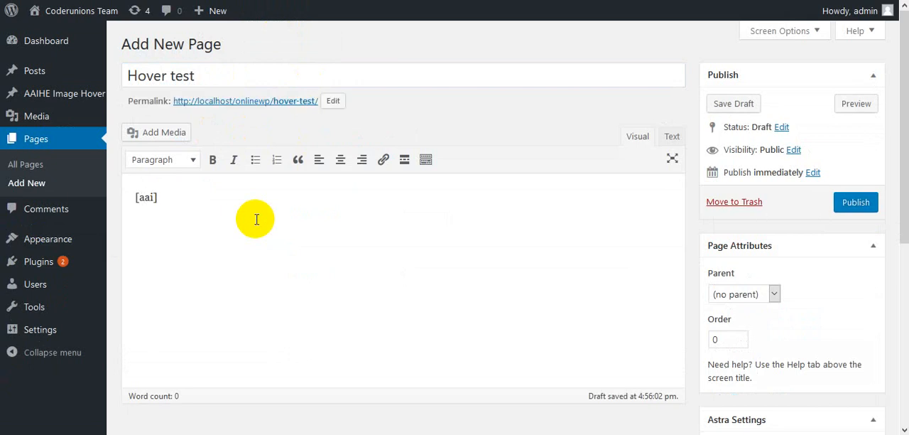
pyautogui.write('ihe')
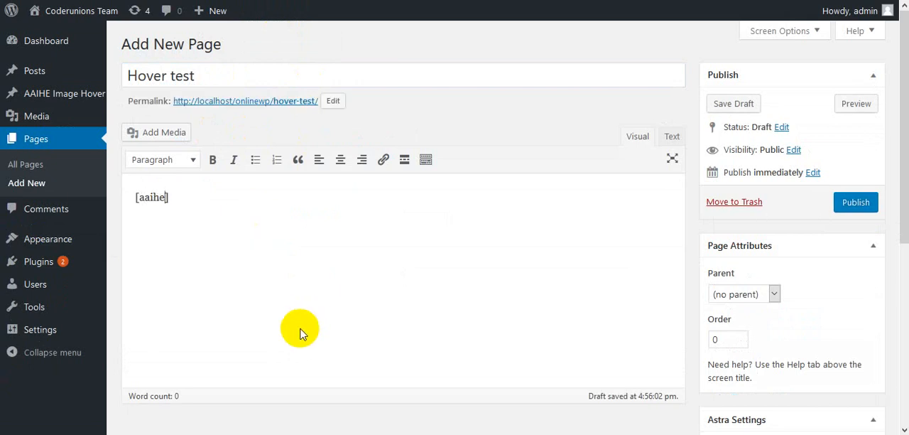
pyautogui.moveTo(310, 349)
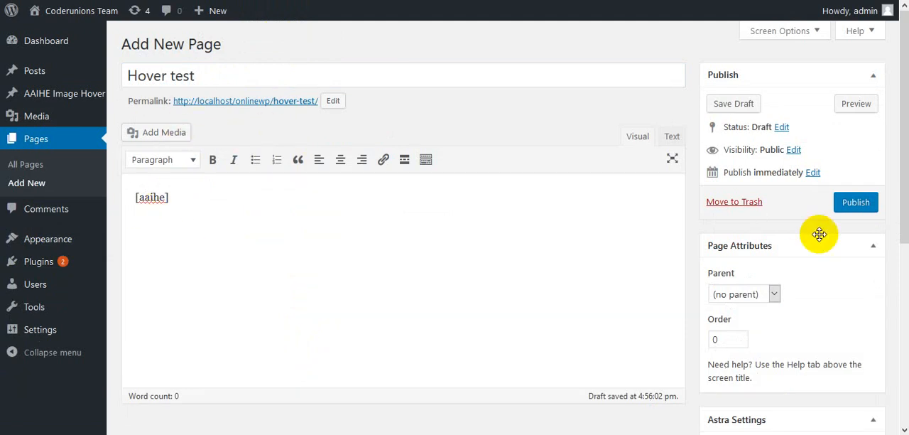
pyautogui.click(855, 202)
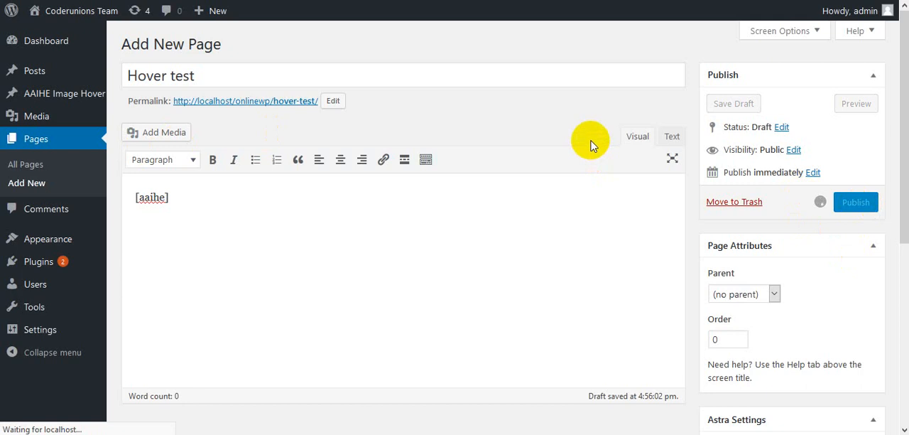
pyautogui.click(855, 202)
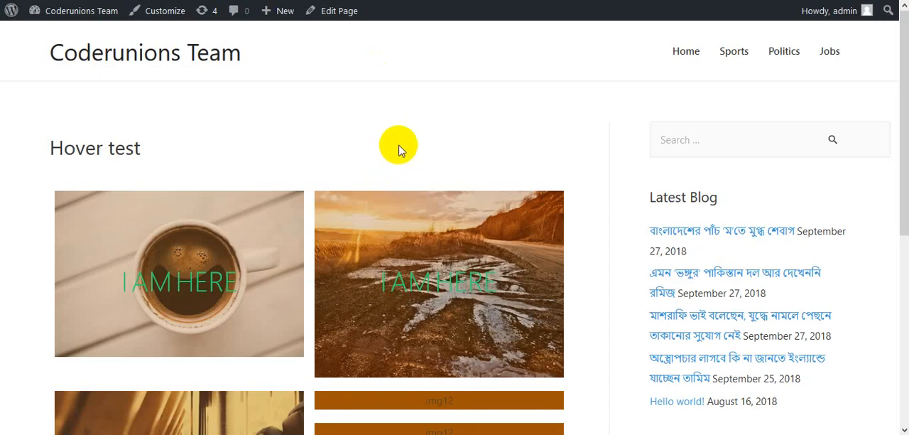
pyautogui.moveTo(902, 106)
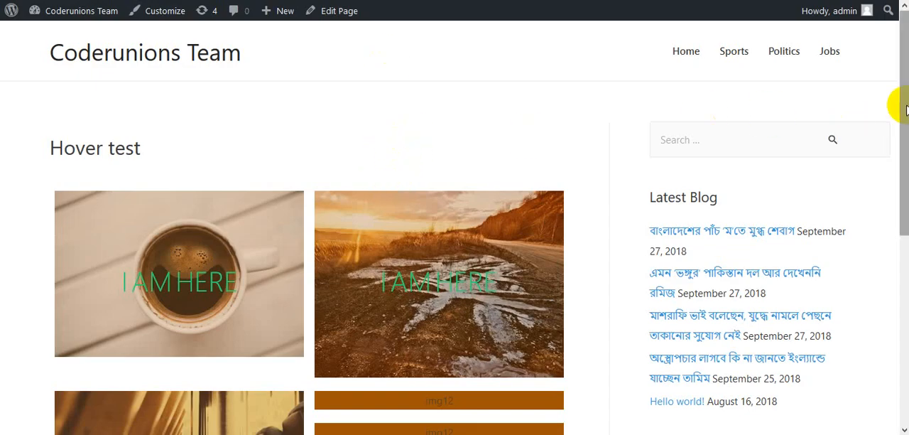
# Step: Scroll down through the hover image grid on the live 'Hover test' page
pyautogui.scroll(-3)
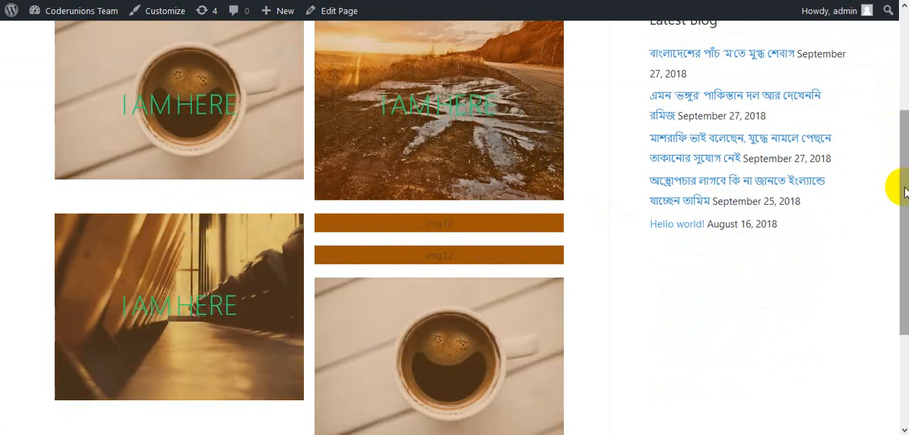
pyautogui.scroll(-3)
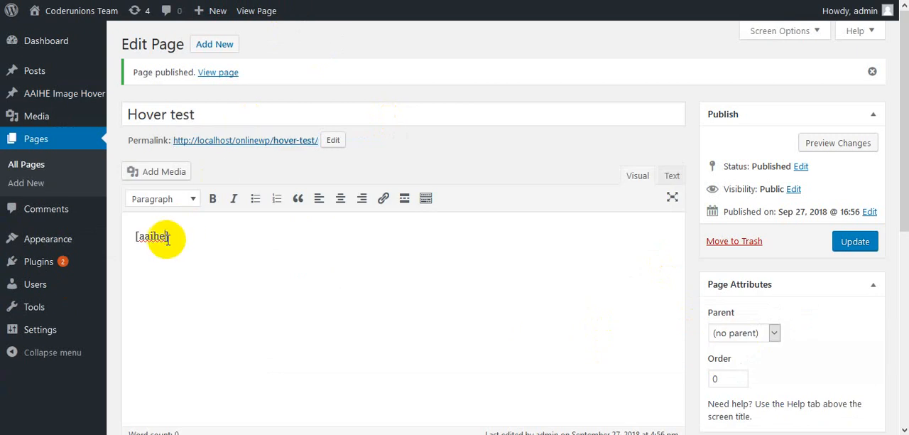
# Step: Update the page shortcode to [aaihe category="jobs"] and view the page
pyautogui.write('category]')
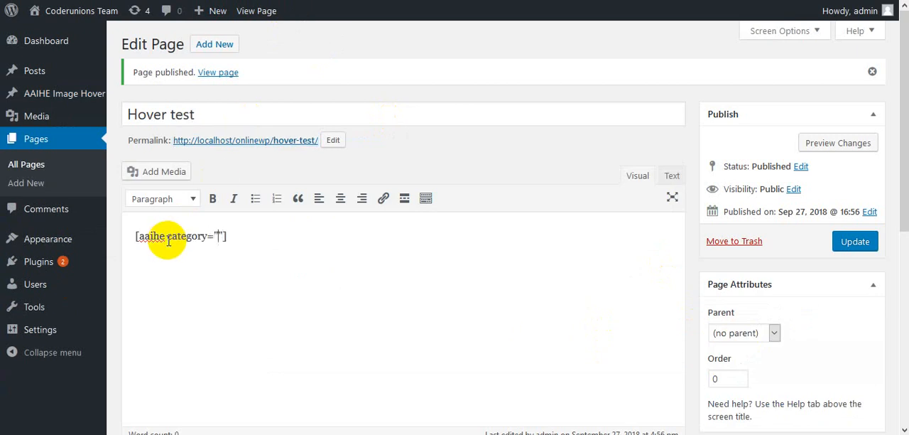
pyautogui.write('jobs')
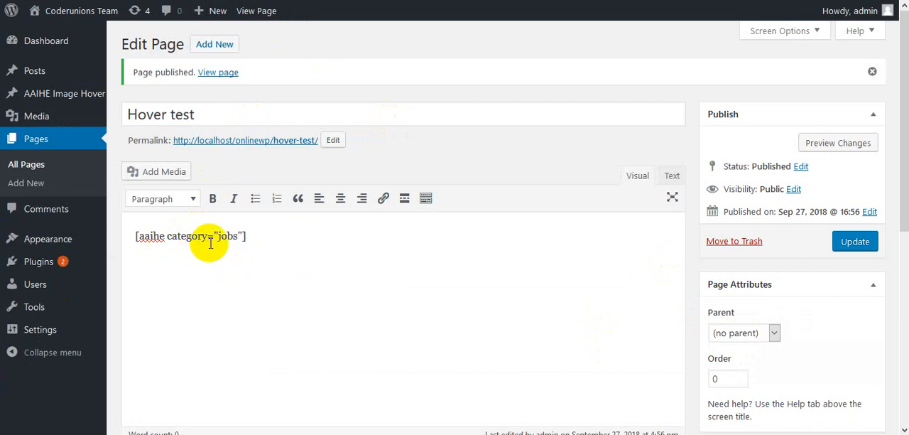
pyautogui.moveTo(240, 236)
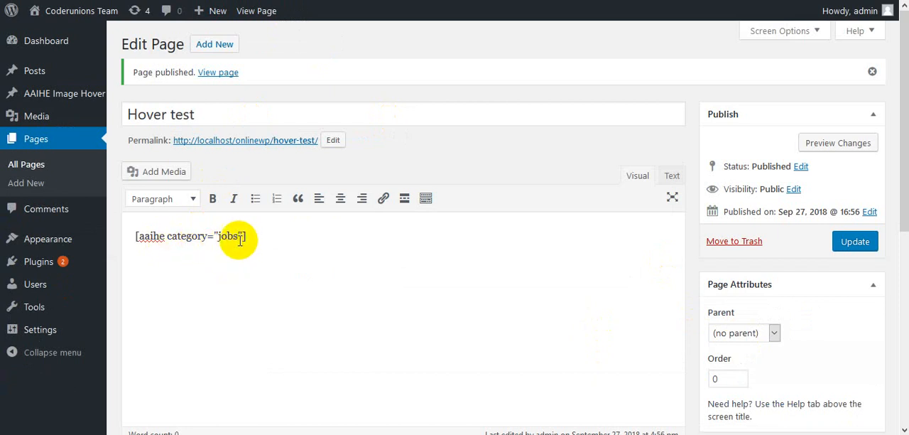
pyautogui.click(855, 242)
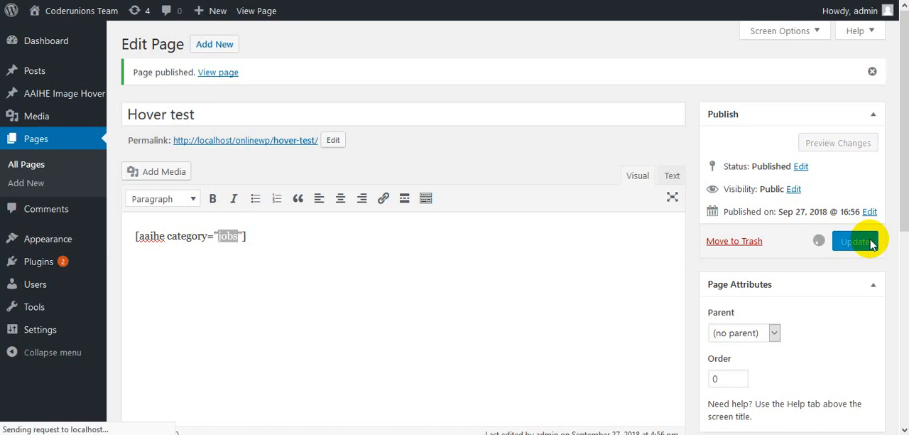
pyautogui.click(855, 241)
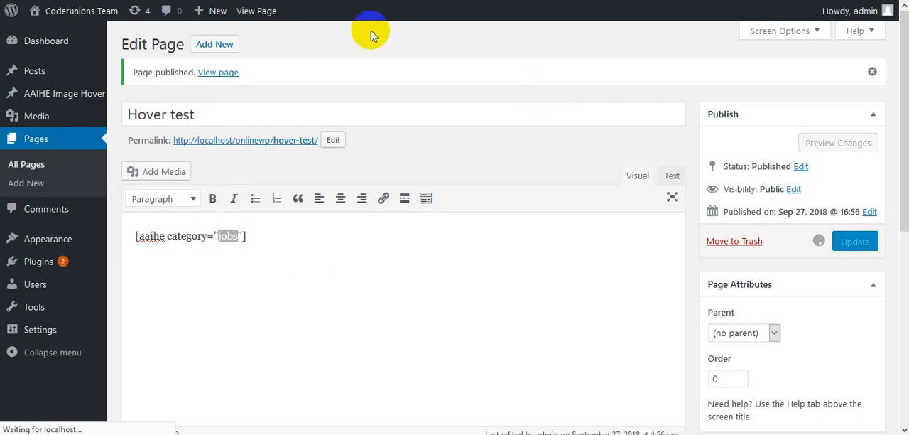
pyautogui.click(218, 72)
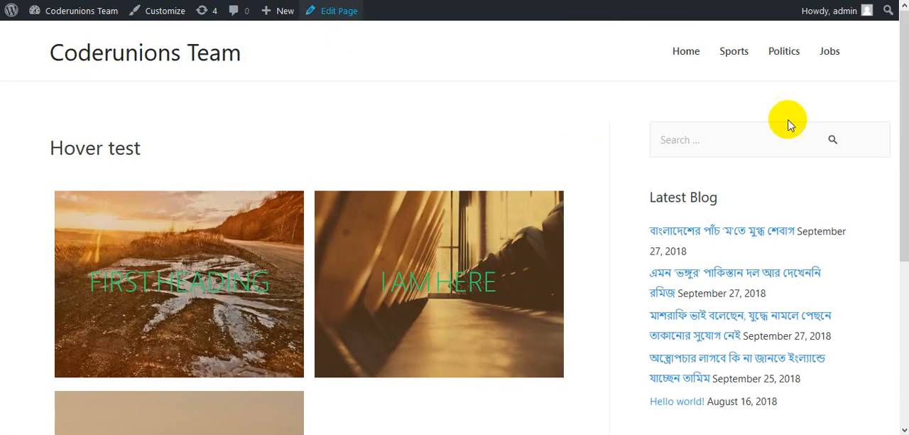
# Step: Scroll the live 'Hover test' page to reveal the 'My First Work' jobs image
pyautogui.scroll(-3)
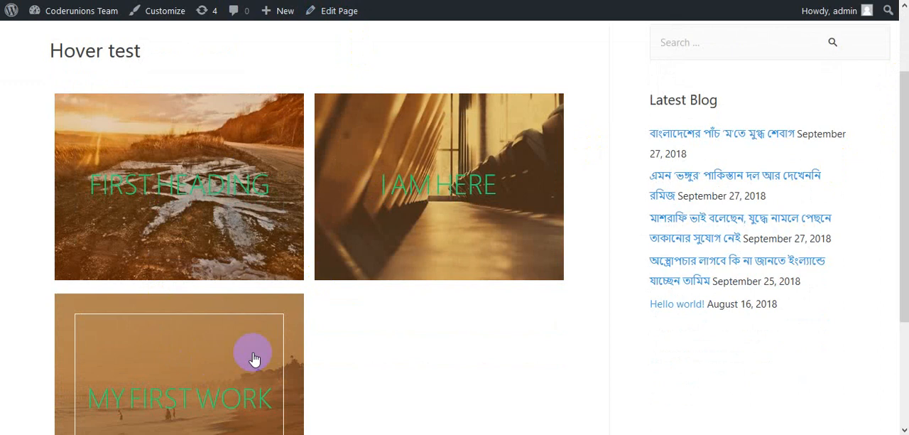
pyautogui.moveTo(209, 211)
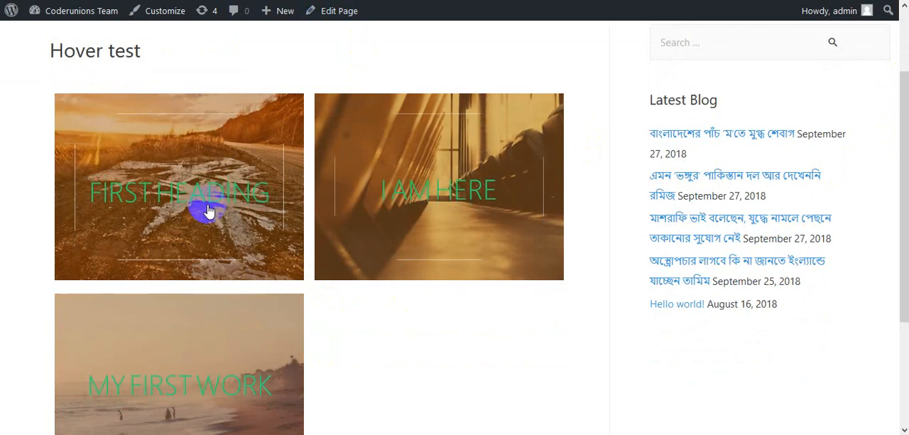
pyautogui.moveTo(295, 256)
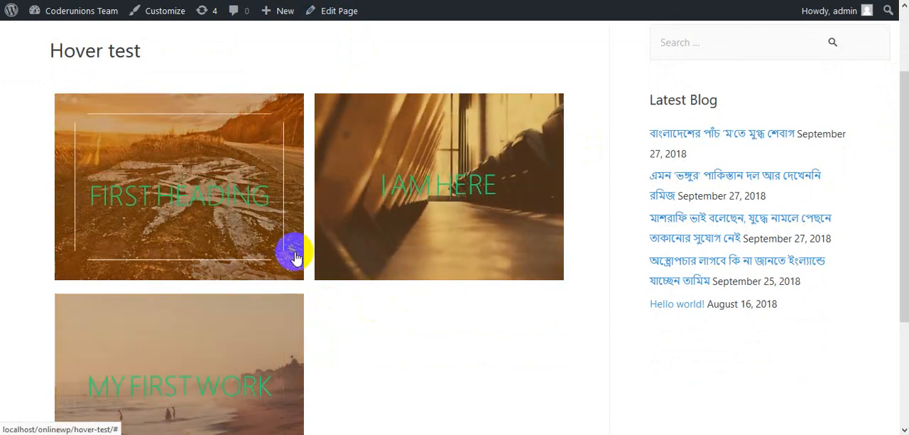
pyautogui.moveTo(311, 136)
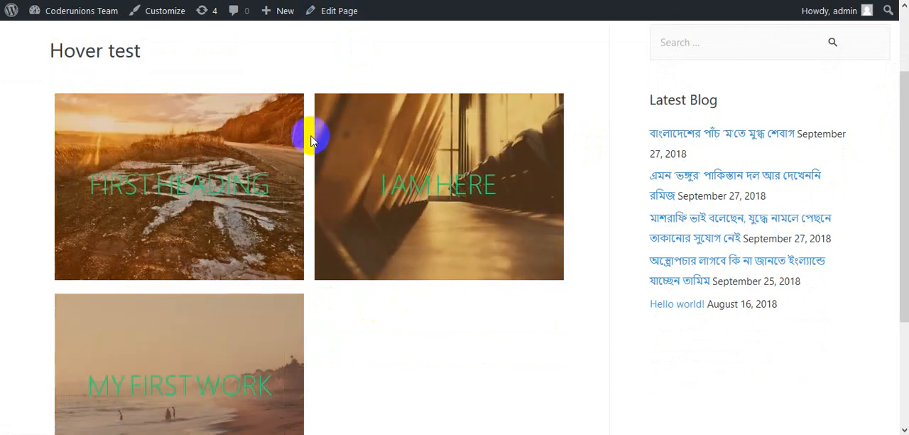